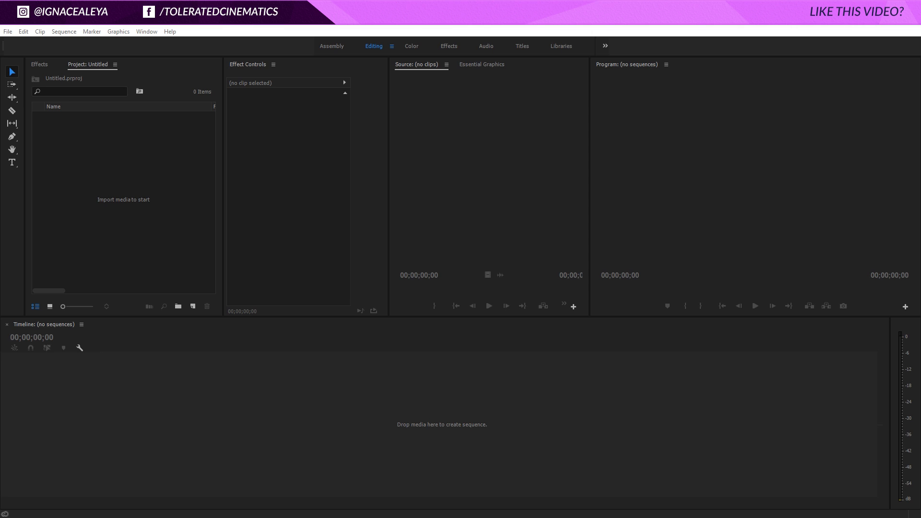
pyautogui.moveTo(531, 222)
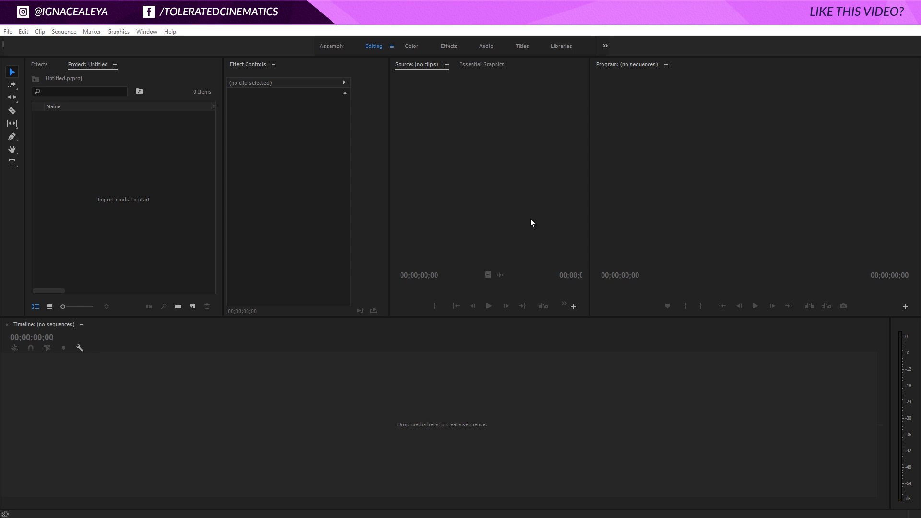
# Step: Show the Essential Graphics panel with its template browser via the Window menu
pyautogui.click(482, 64)
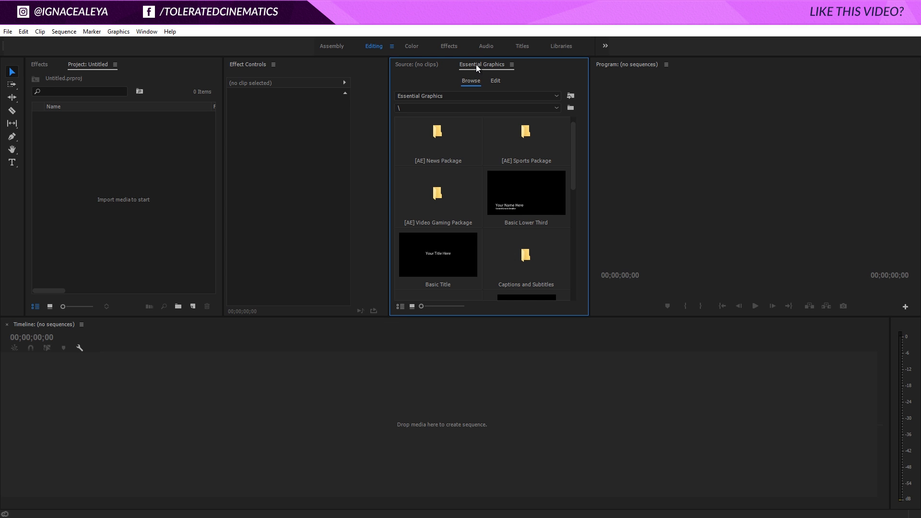
pyautogui.click(146, 31)
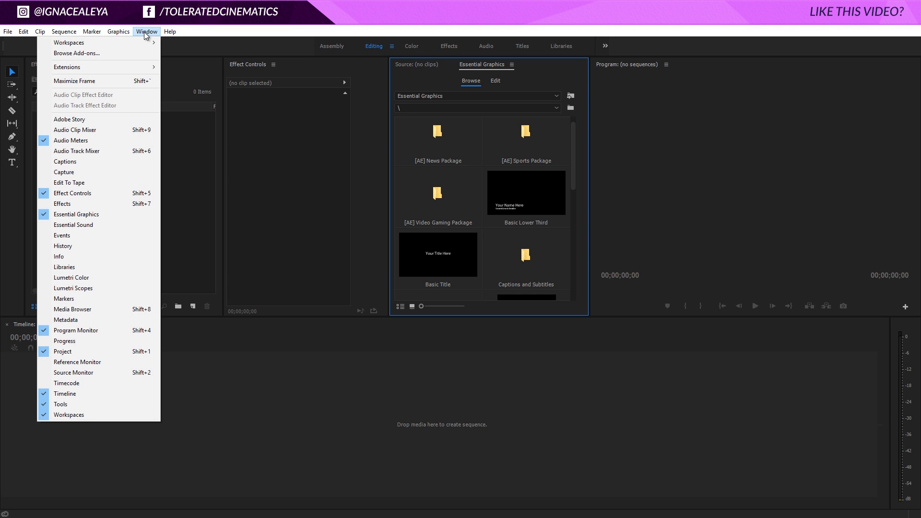
pyautogui.moveTo(76, 215)
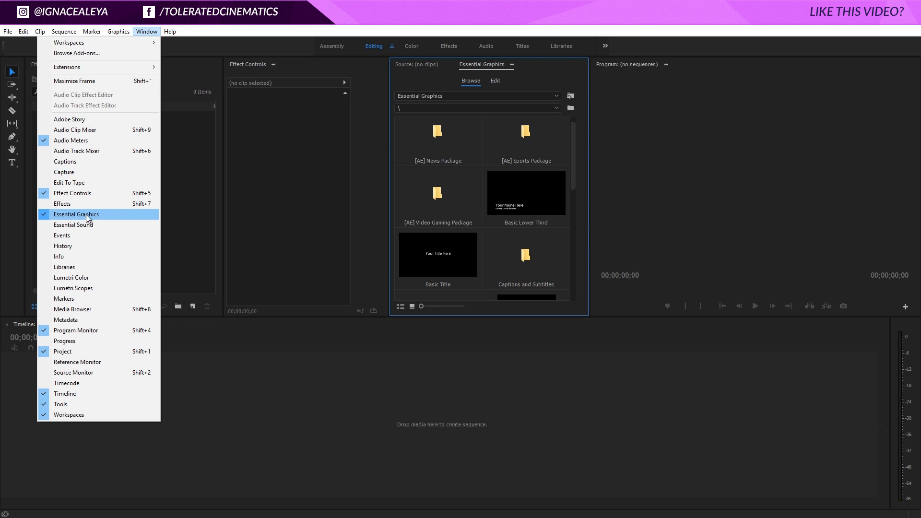
pyautogui.click(76, 214)
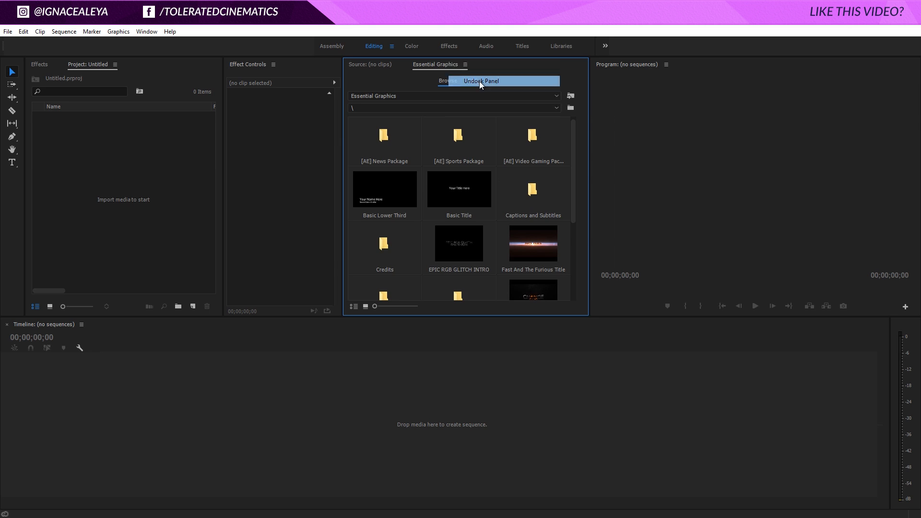
# Step: Undock the Essential Graphics panel into its own floating window
pyautogui.click(480, 80)
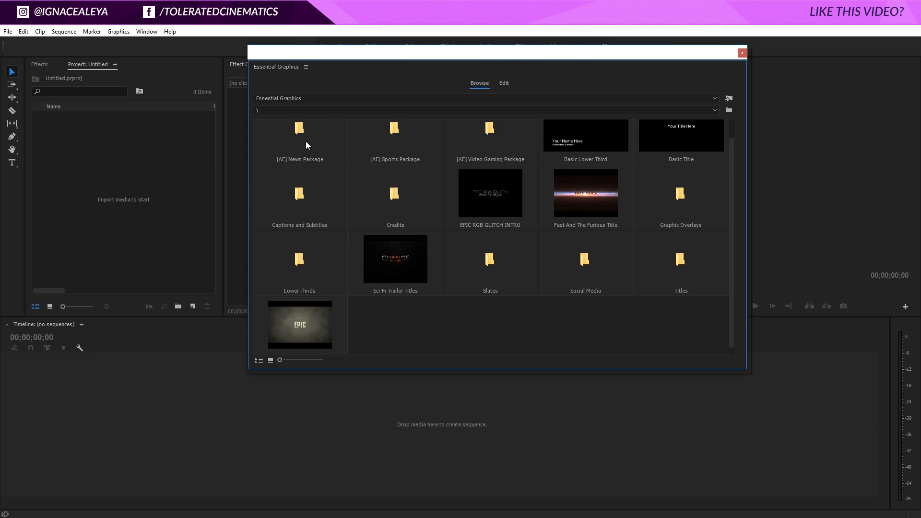
pyautogui.moveTo(299, 130)
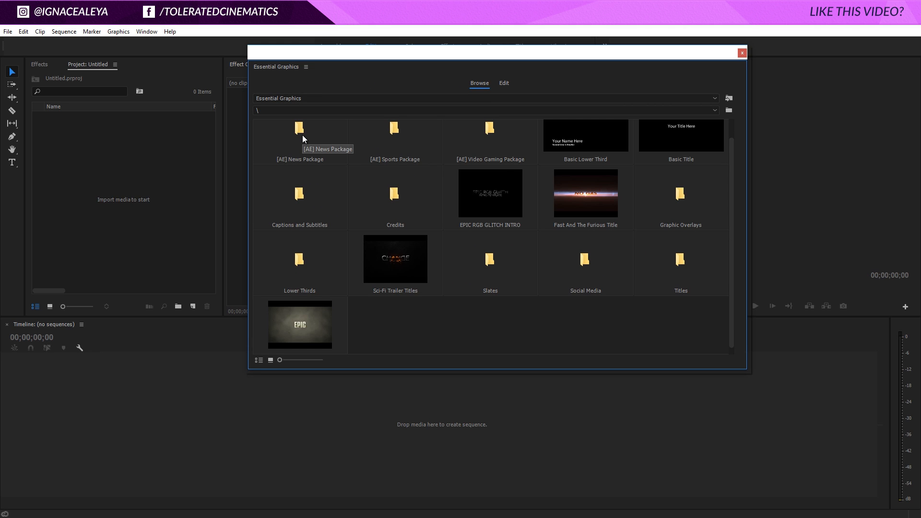
pyautogui.moveTo(407, 131)
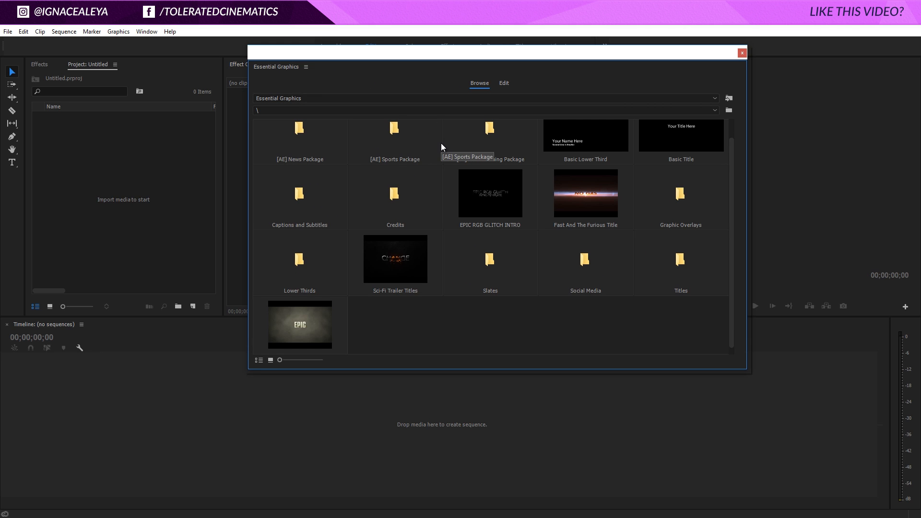
pyautogui.moveTo(527, 229)
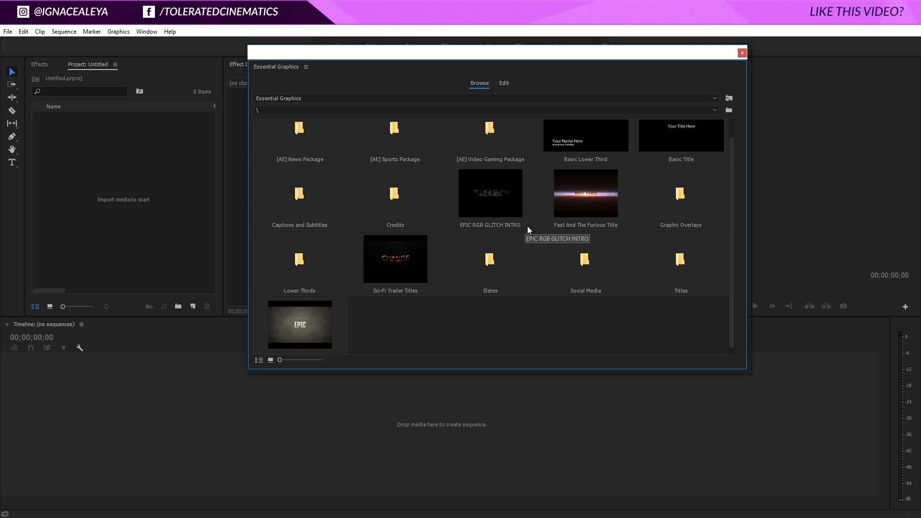
pyautogui.moveTo(527, 229)
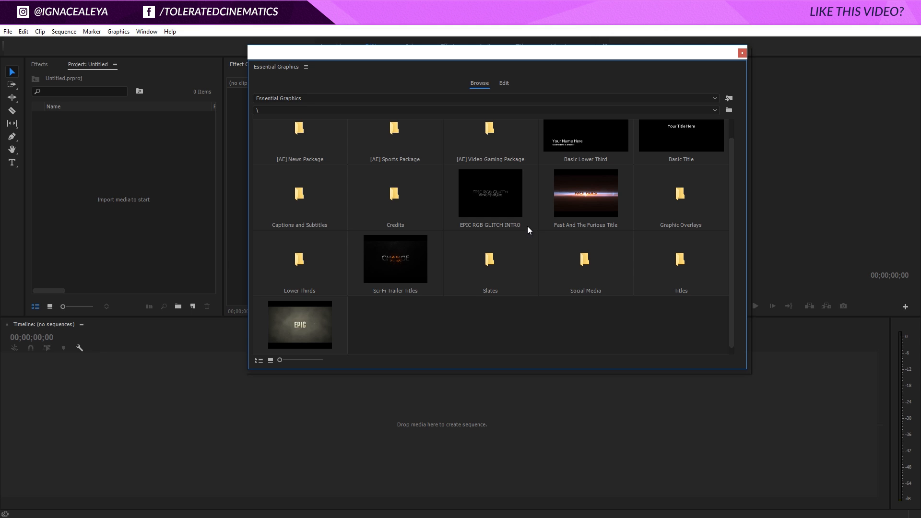
pyautogui.moveTo(525, 234)
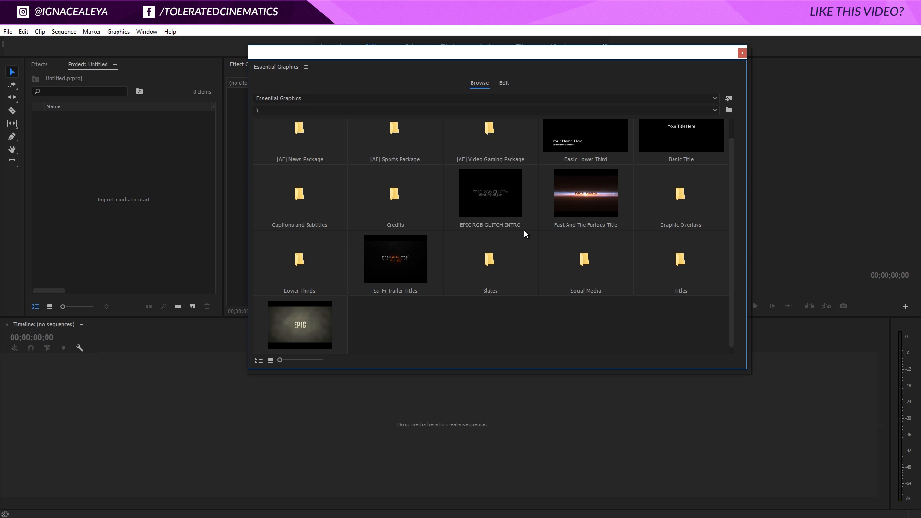
pyautogui.moveTo(524, 232)
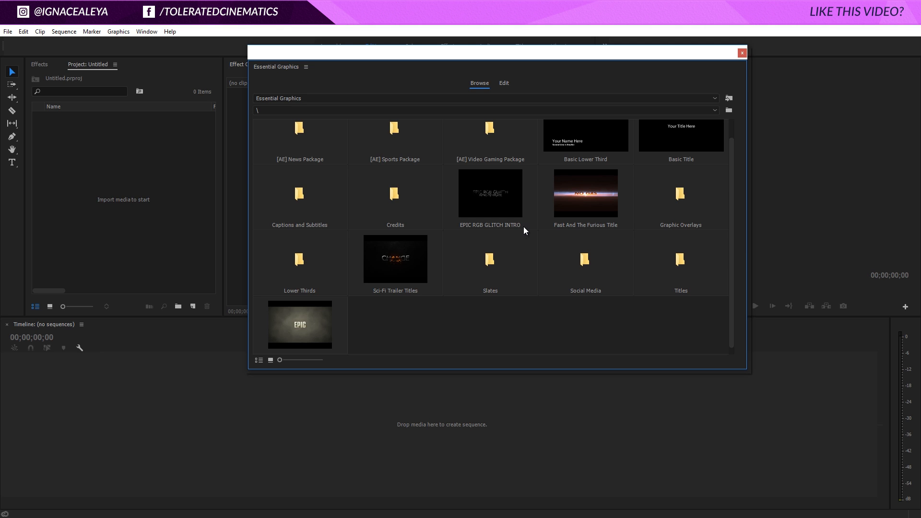
pyautogui.moveTo(523, 231)
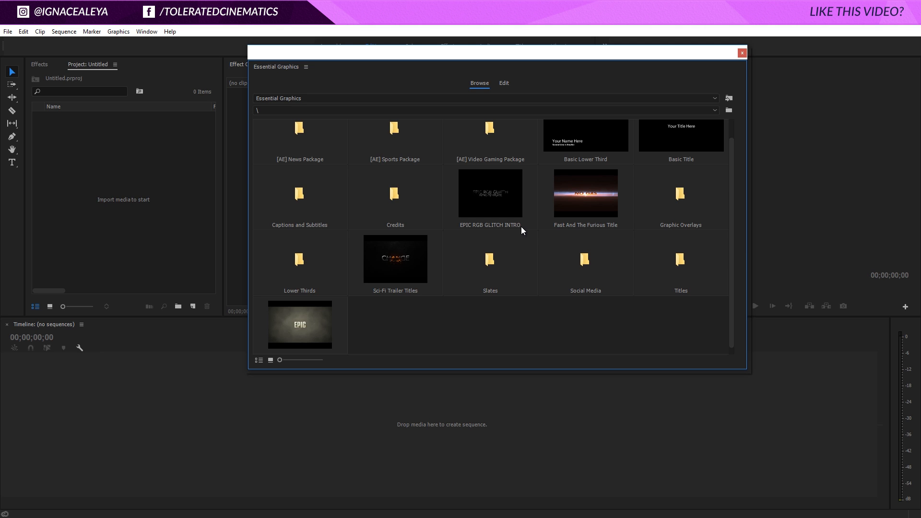
pyautogui.moveTo(535, 227)
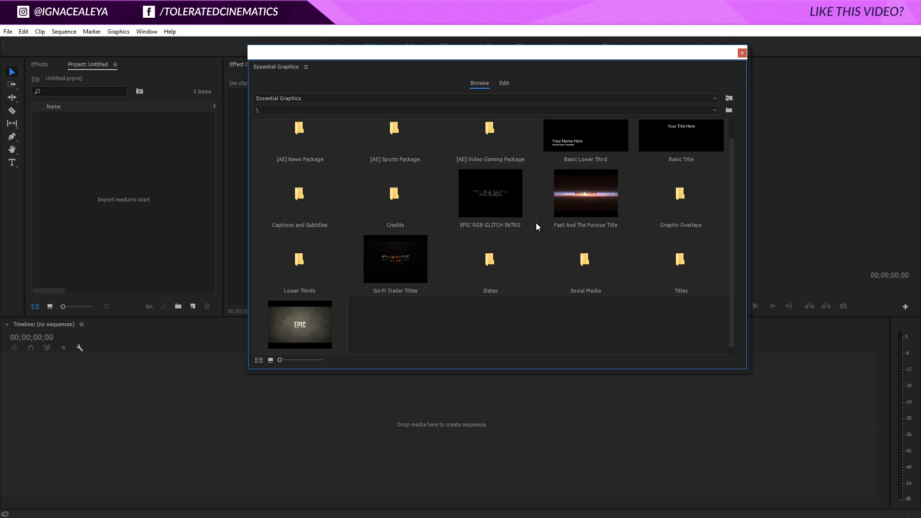
pyautogui.moveTo(515, 218)
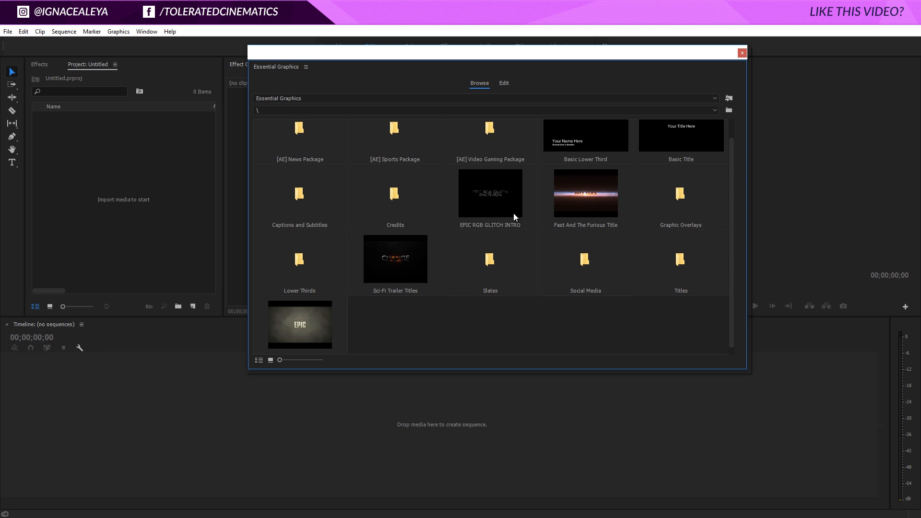
pyautogui.moveTo(402, 253)
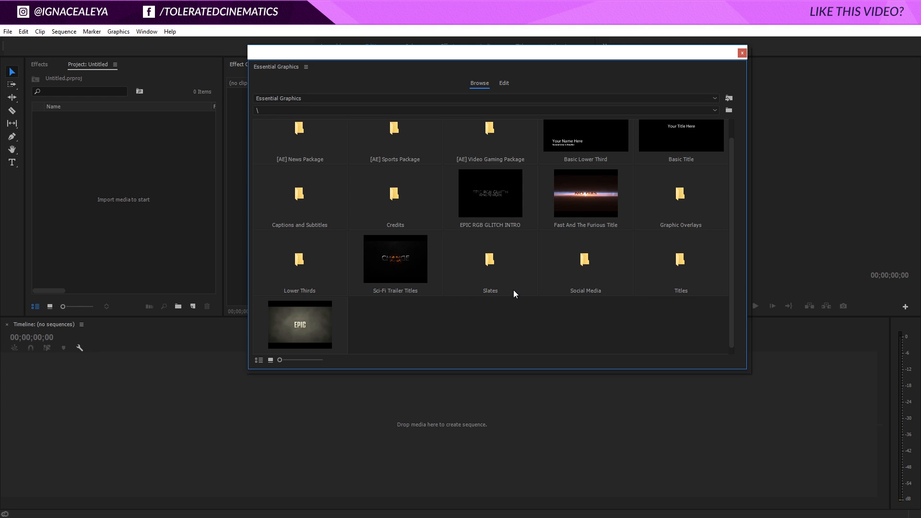
pyautogui.moveTo(512, 297)
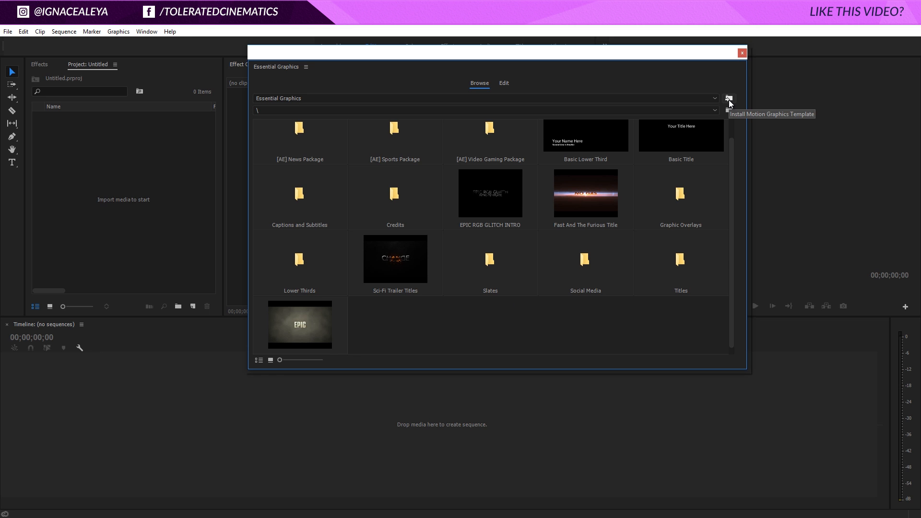
# Step: Install the Grunge Title Pack Zoom motion graphics template file into the browser
pyautogui.click(728, 98)
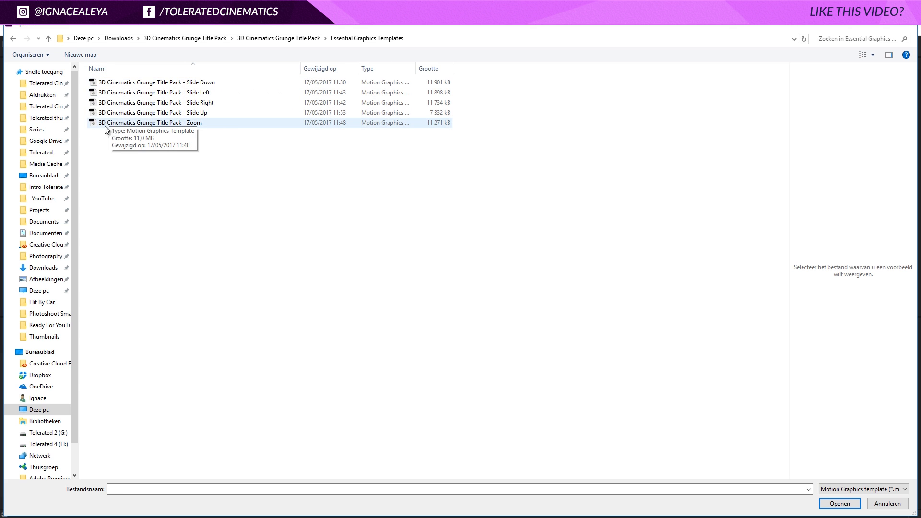
pyautogui.click(149, 121)
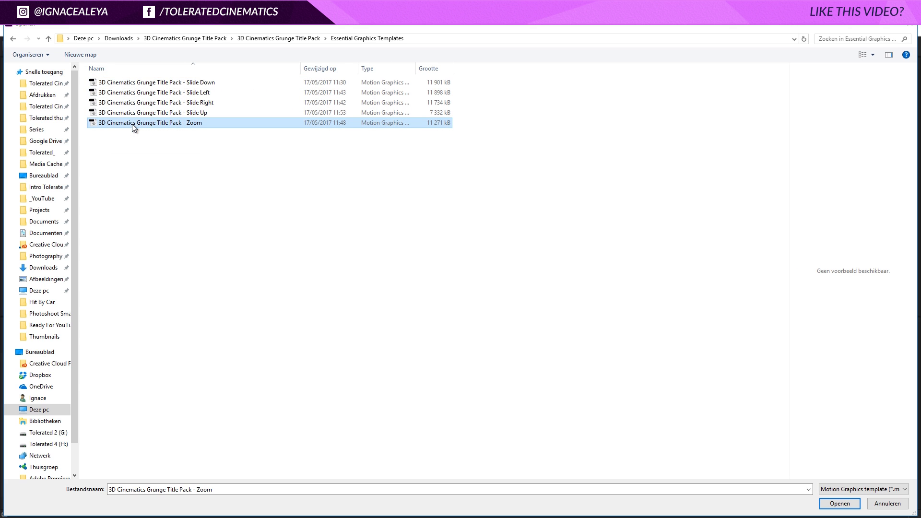
pyautogui.click(839, 504)
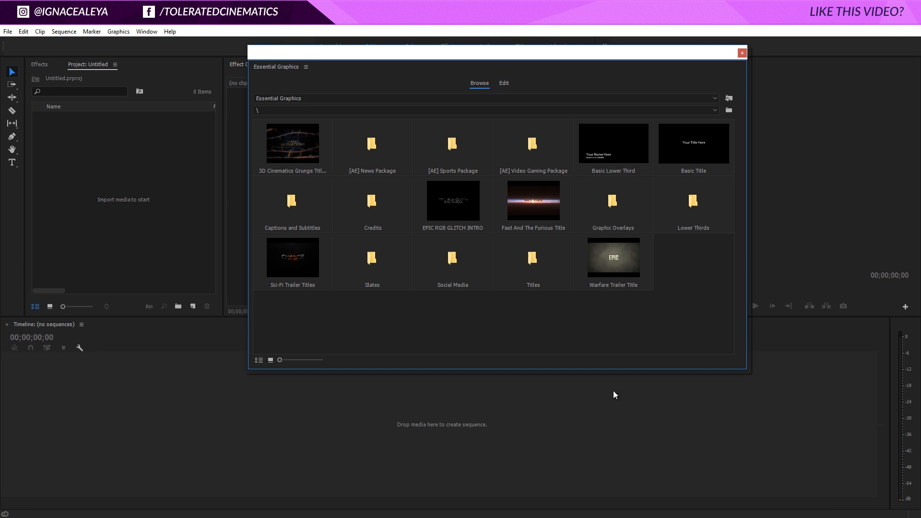
# Step: Create a new sequence and add the grunge title, keeping existing sequence settings
pyautogui.click(193, 306)
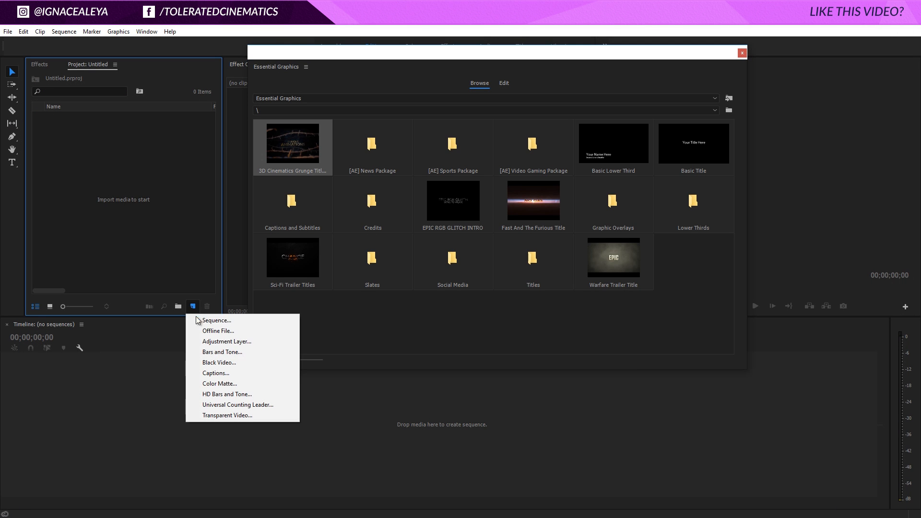
pyautogui.click(216, 320)
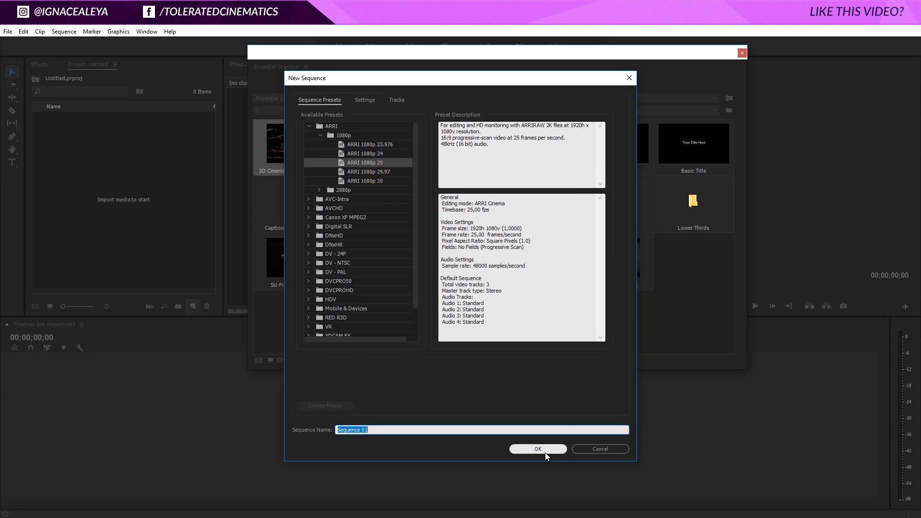
pyautogui.click(537, 450)
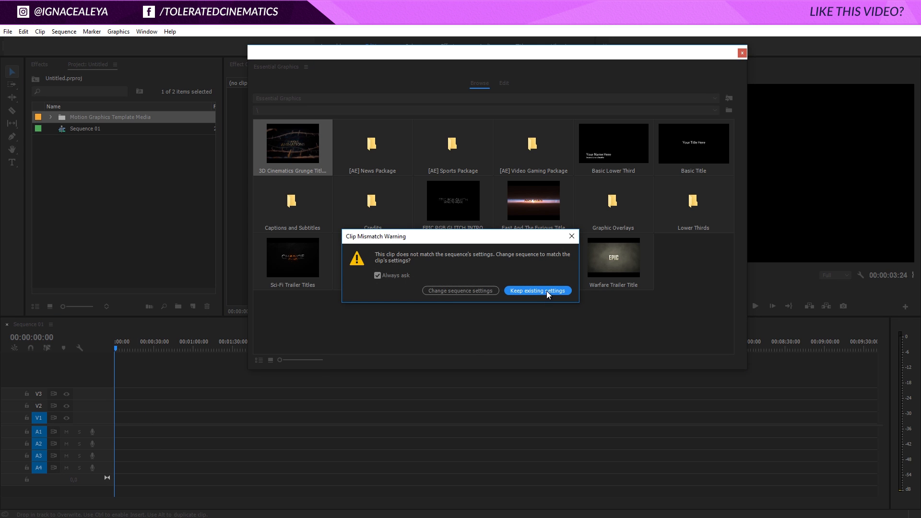
pyautogui.click(537, 289)
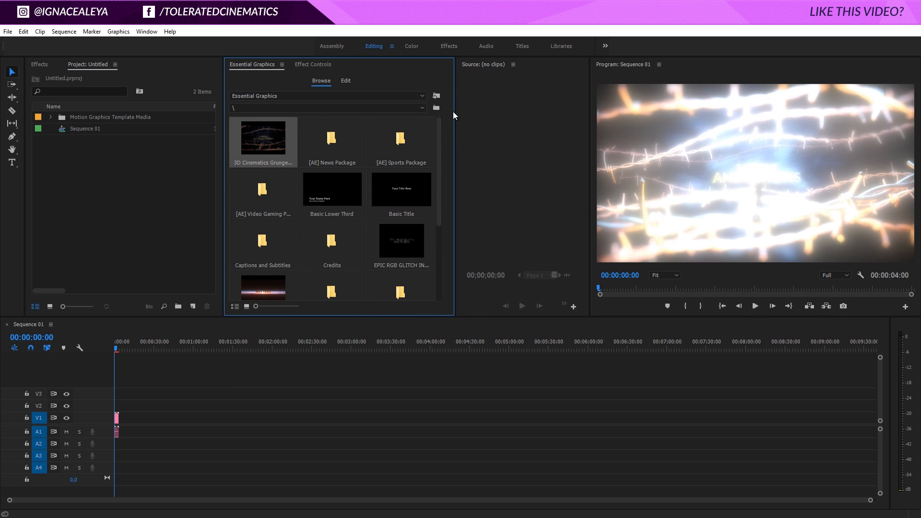
pyautogui.moveTo(876, 509)
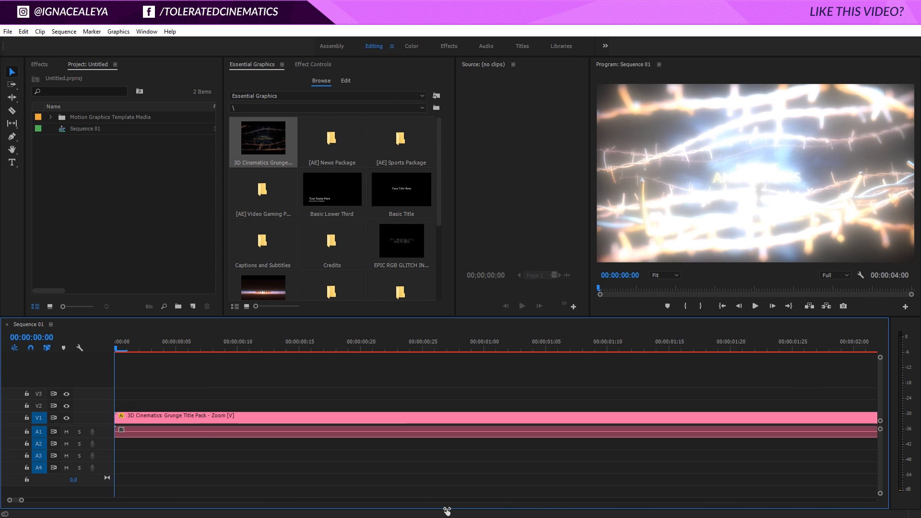
# Step: Select the title clip and move the playhead to a frame showing '5 UNIQUE ANIMATIONS'
pyautogui.click(64, 30)
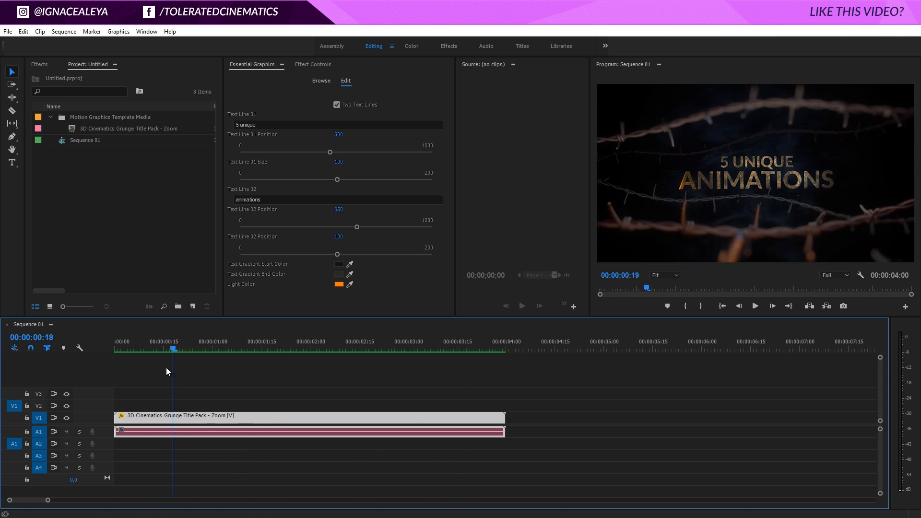
pyautogui.click(307, 348)
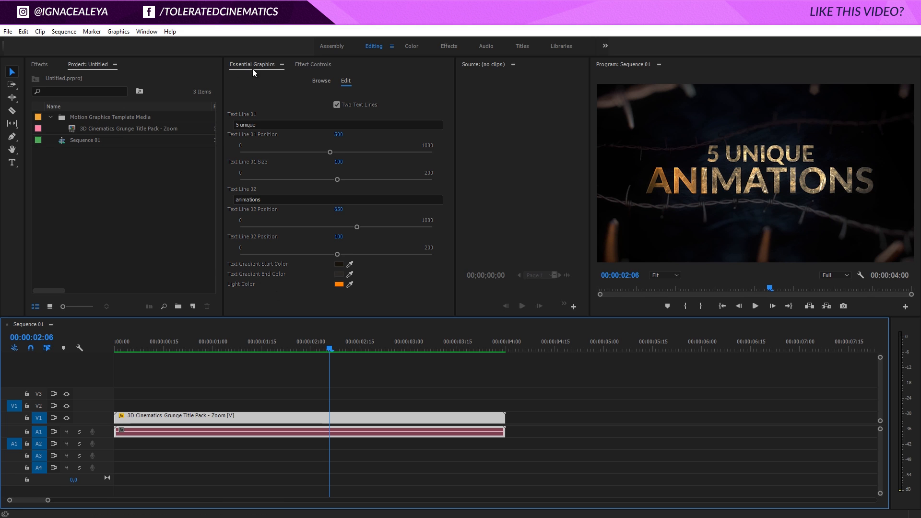
pyautogui.click(321, 80)
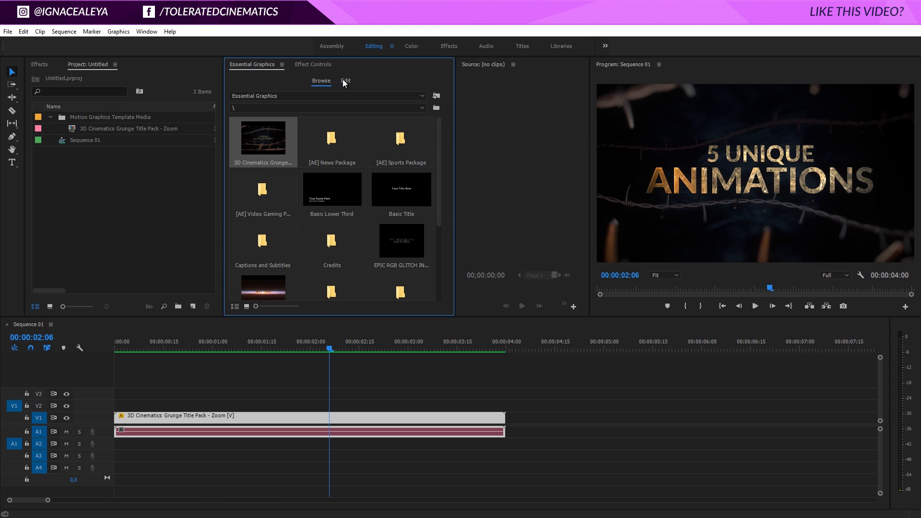
# Step: Set Text Line 01 to 'Something', Line 02 to 'Different', and Line 01 size to 141
pyautogui.click(344, 80)
pyautogui.write('Els')
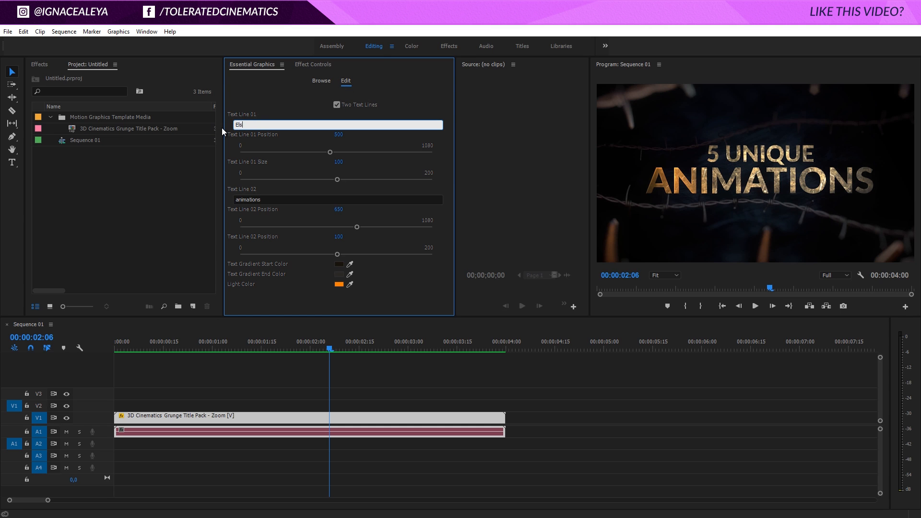
pyautogui.write('Something')
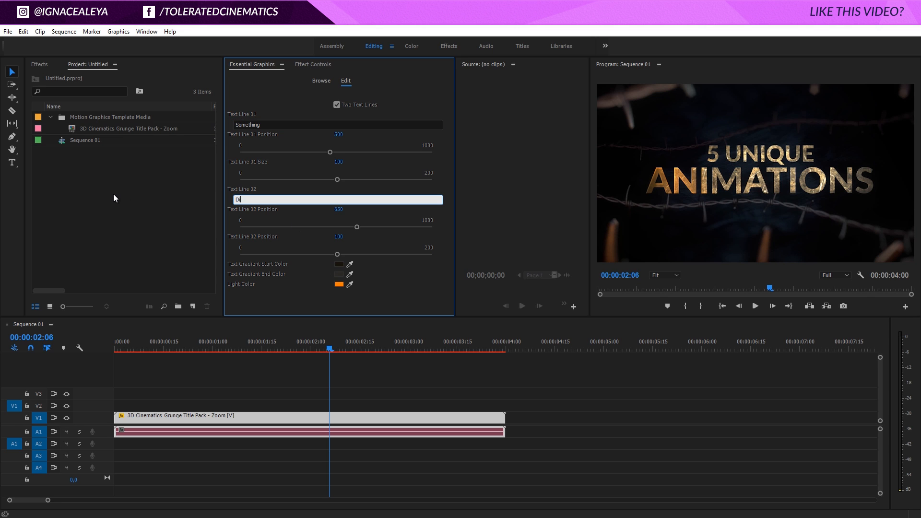
pyautogui.write('Different')
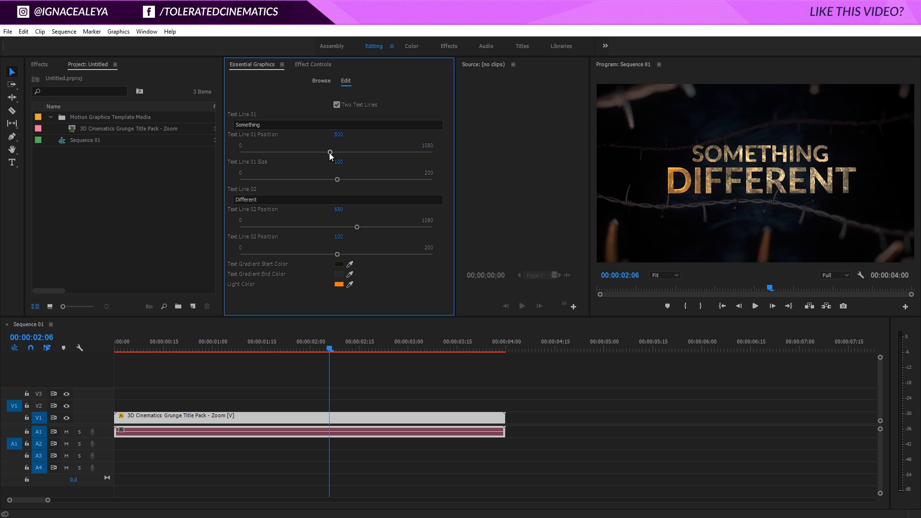
pyautogui.moveTo(329, 152); pyautogui.dragTo(300, 152)
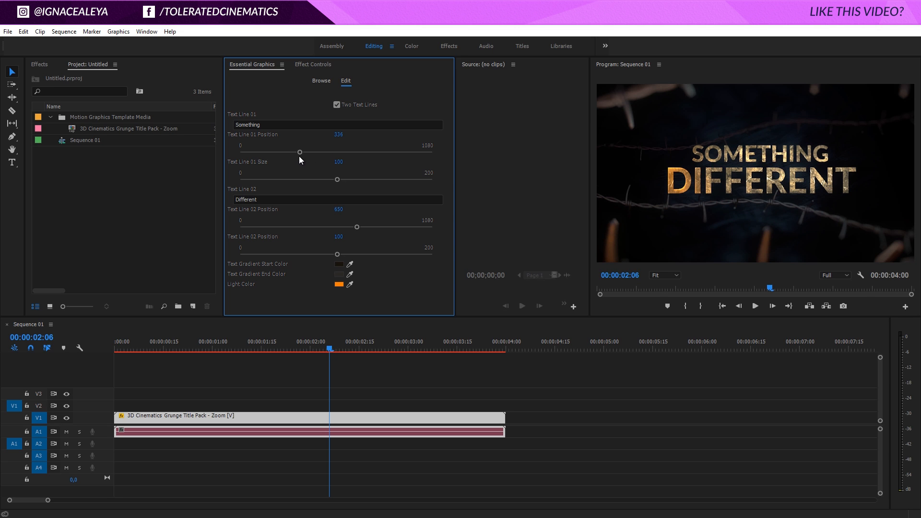
pyautogui.moveTo(300, 152); pyautogui.dragTo(408, 151)
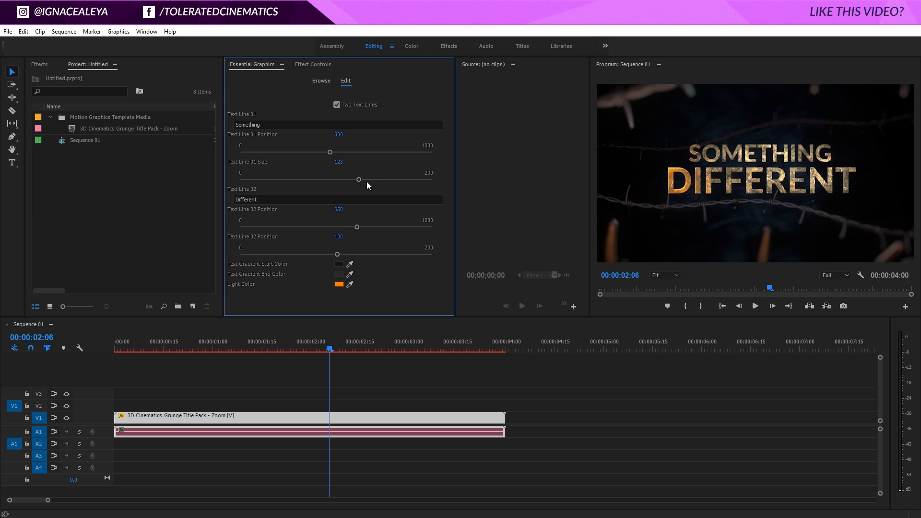
pyautogui.moveTo(358, 179); pyautogui.dragTo(377, 179)
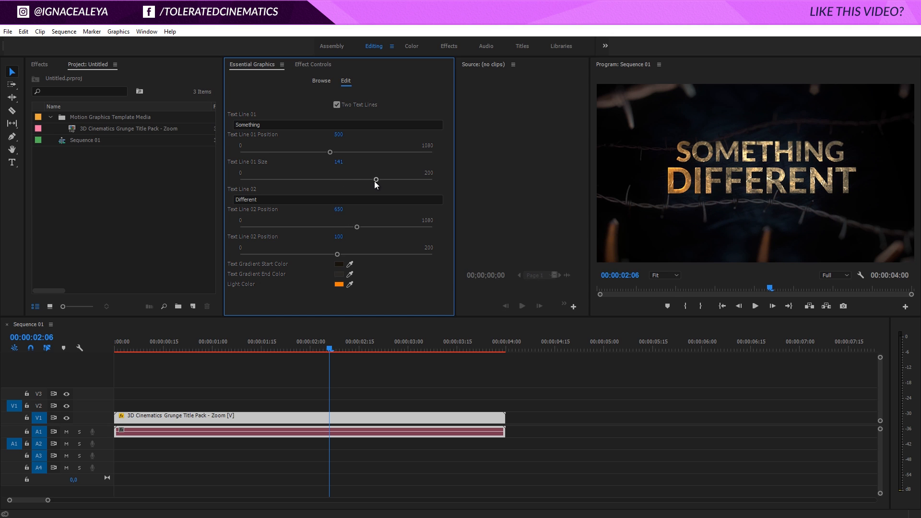
pyautogui.moveTo(261, 197)
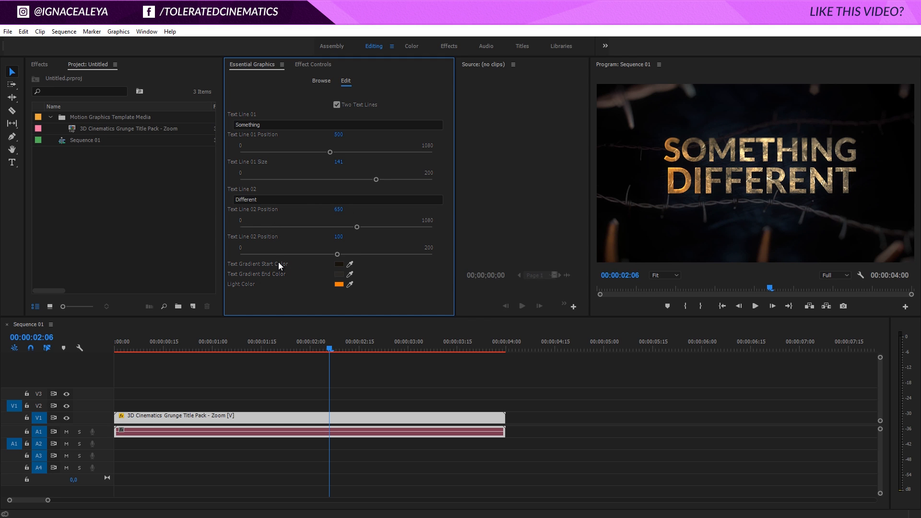
# Step: Pick a new Text Gradient Start colour in the Color Picker and confirm it
pyautogui.click(339, 265)
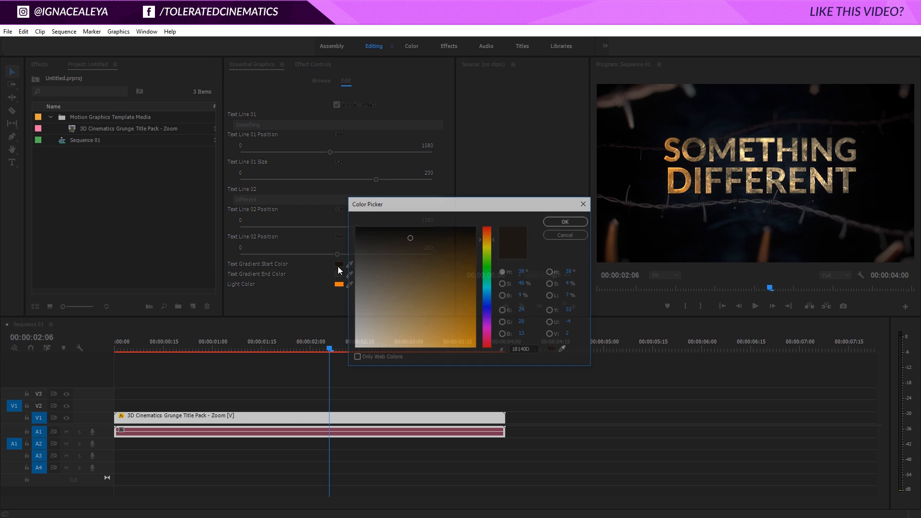
pyautogui.click(444, 295)
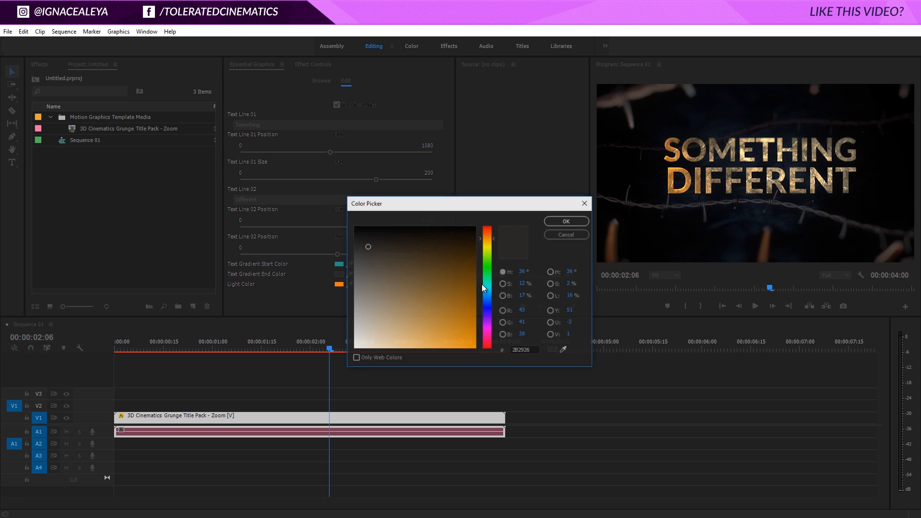
pyautogui.moveTo(485, 288); pyautogui.dragTo(486, 238)
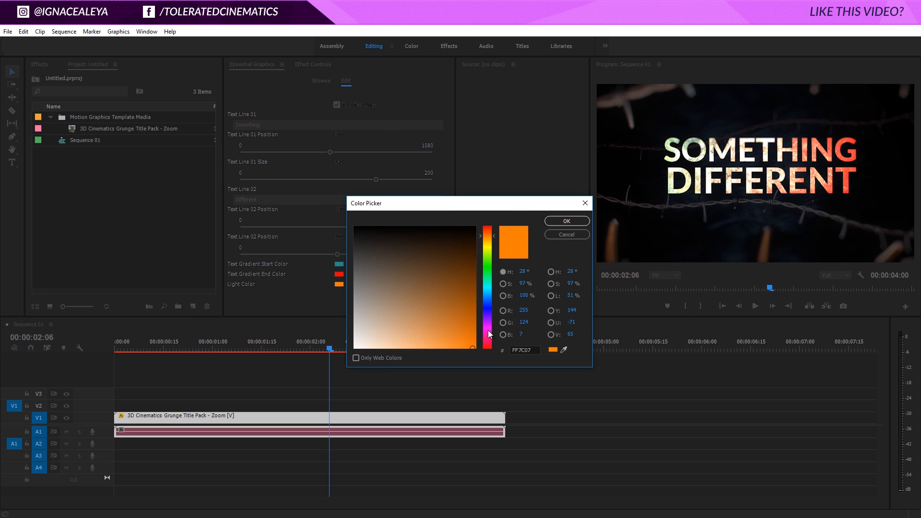
pyautogui.click(566, 220)
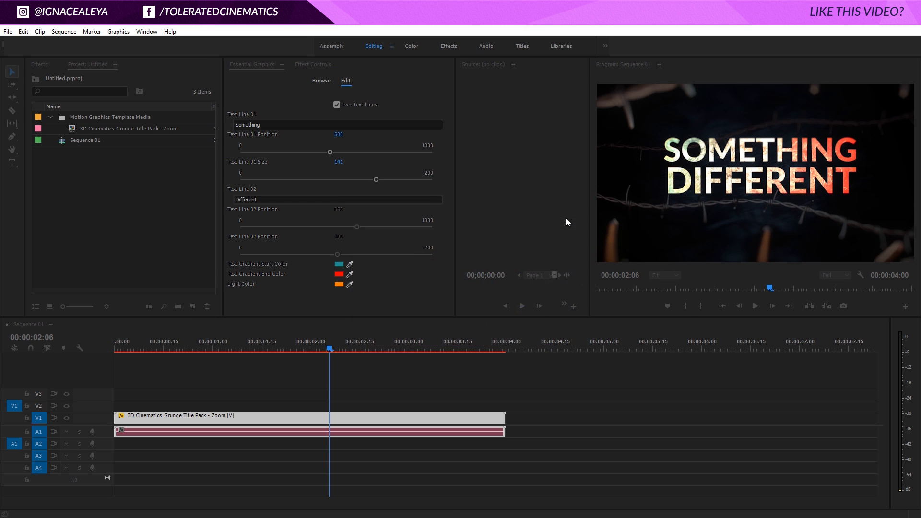